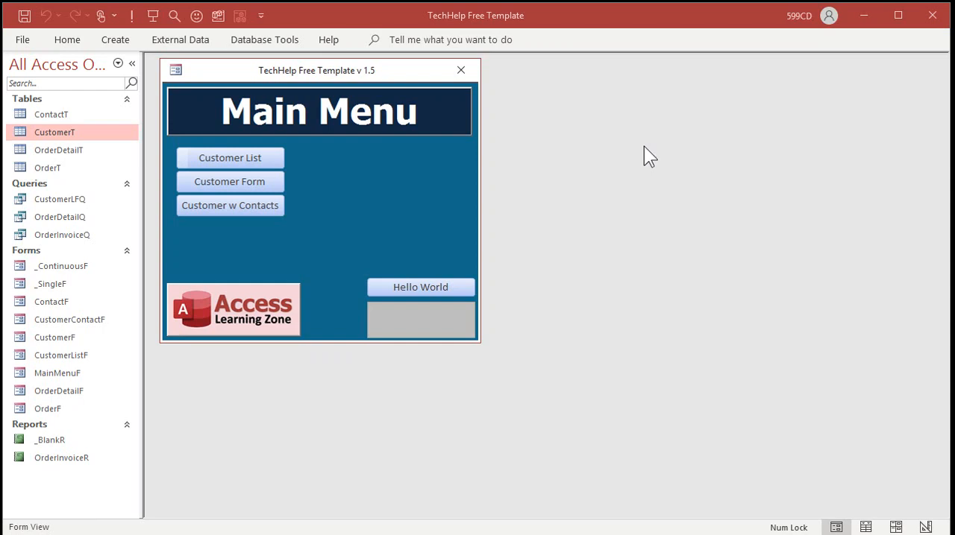
From the Main Menu open the first customer's record and view their order dated 1/14/2021
click(230, 159)
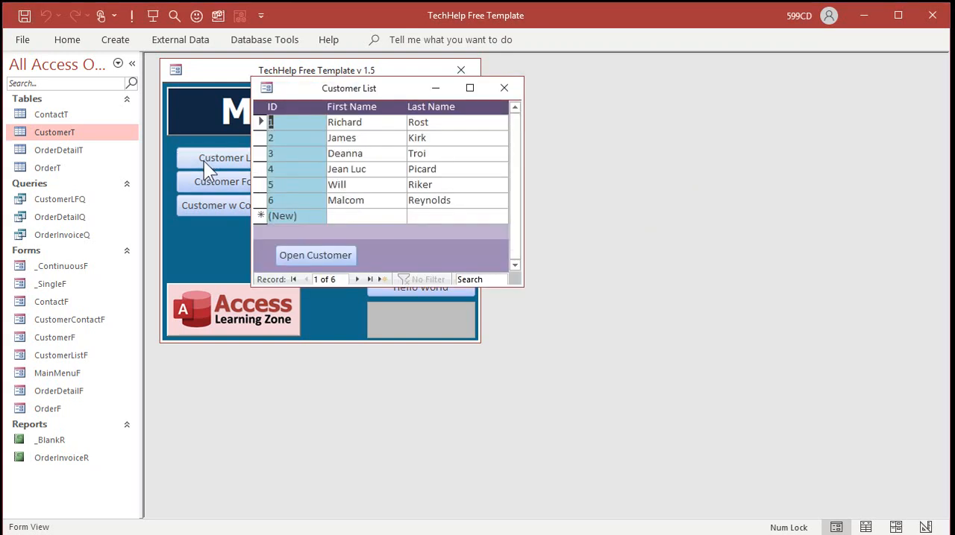
click(315, 255)
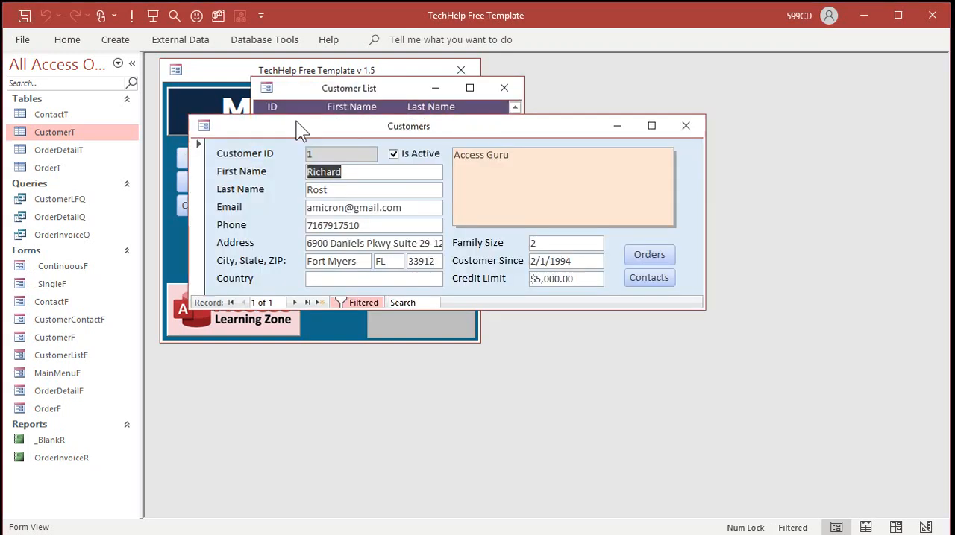
mouse_move(649, 254)
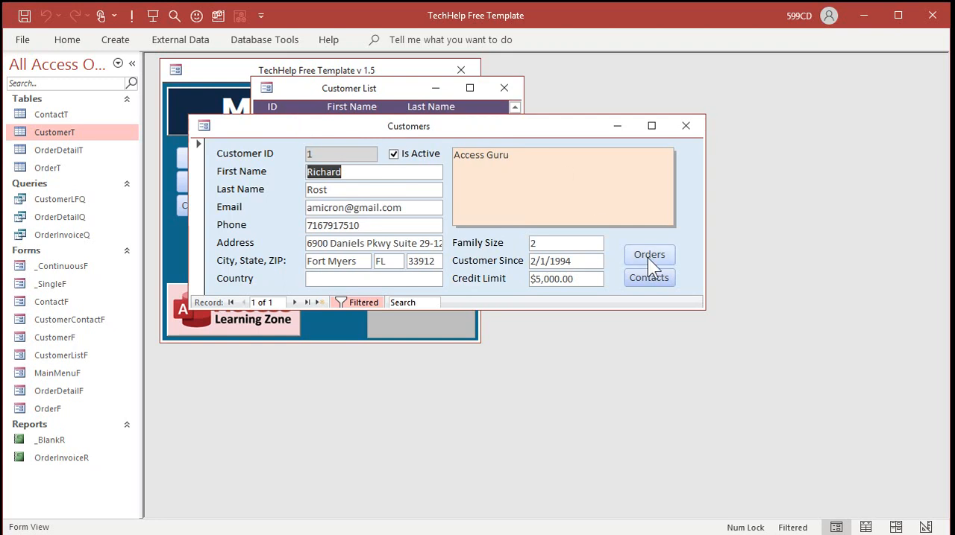
click(648, 254)
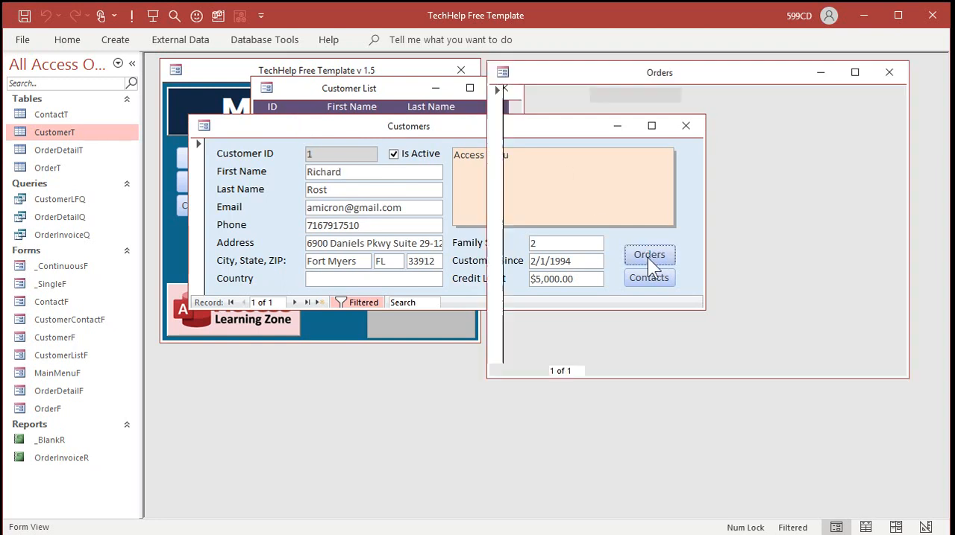
click(649, 253)
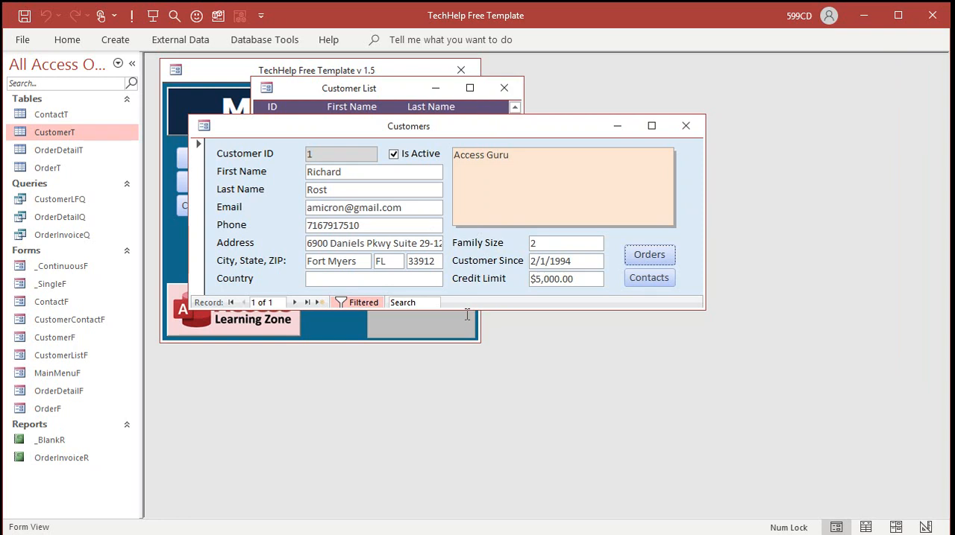
mouse_move(505, 322)
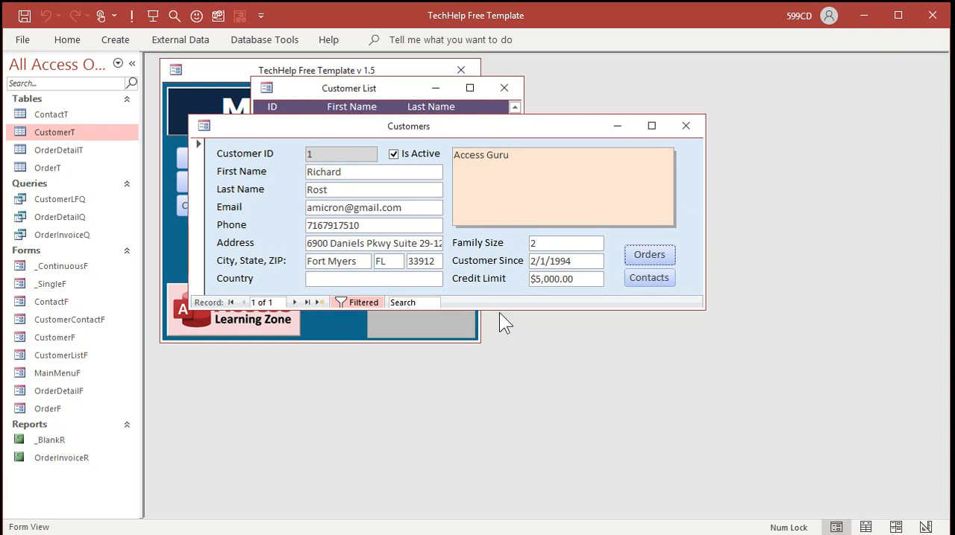
mouse_move(528, 373)
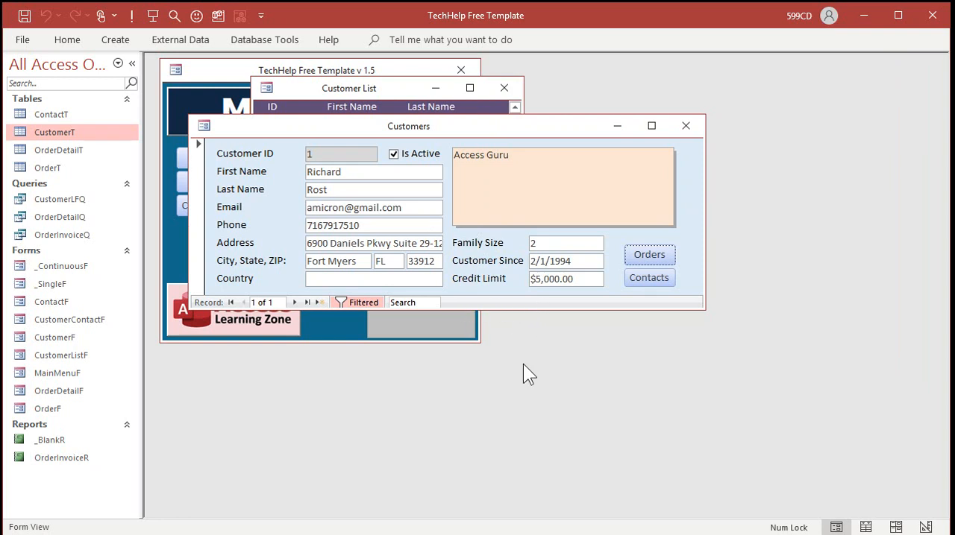
mouse_move(591, 312)
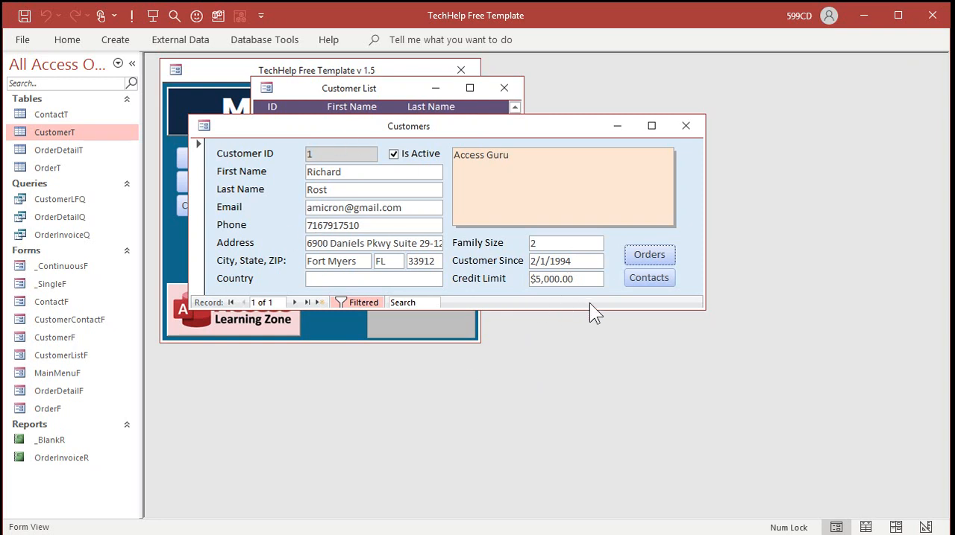
mouse_move(578, 306)
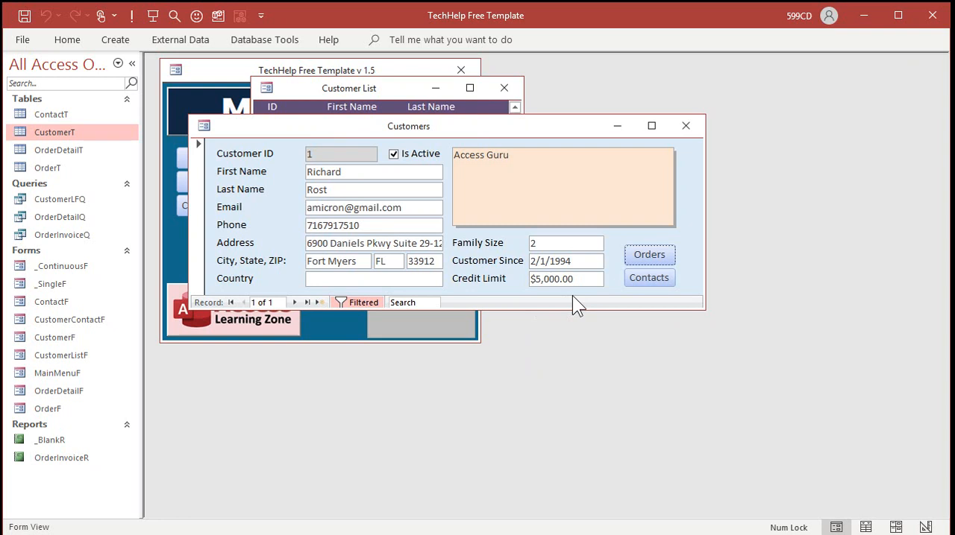
click(649, 254)
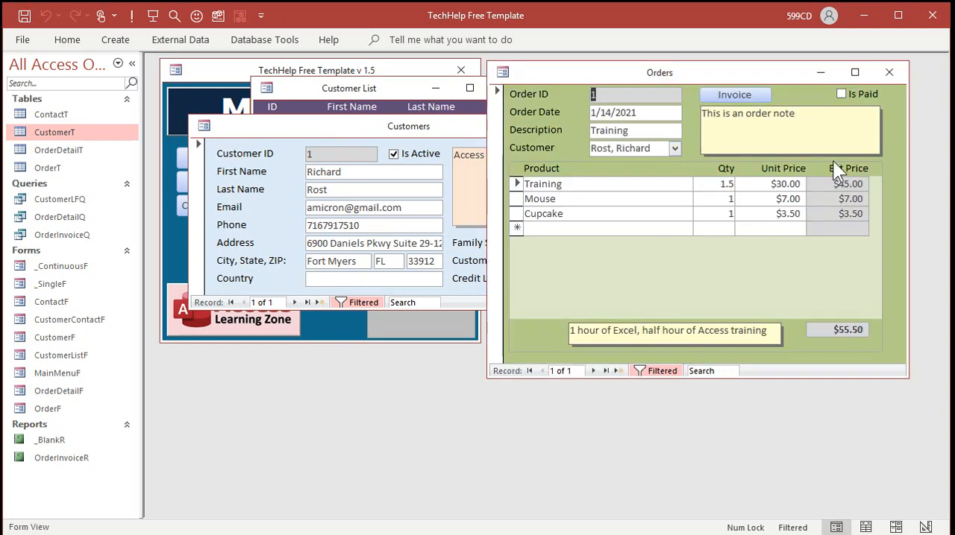
click(889, 71)
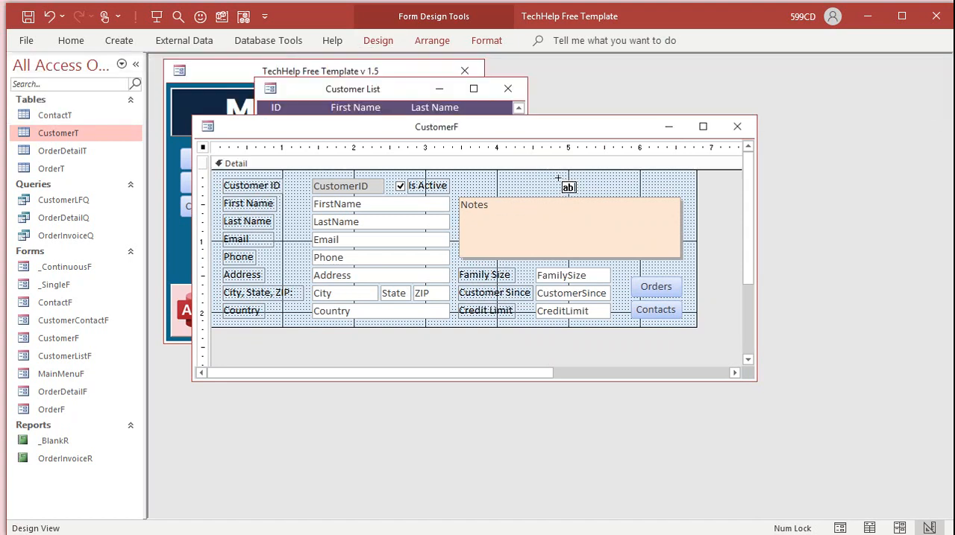
Place an unbound text box beside Is Active and select it to show its properties
click(567, 185)
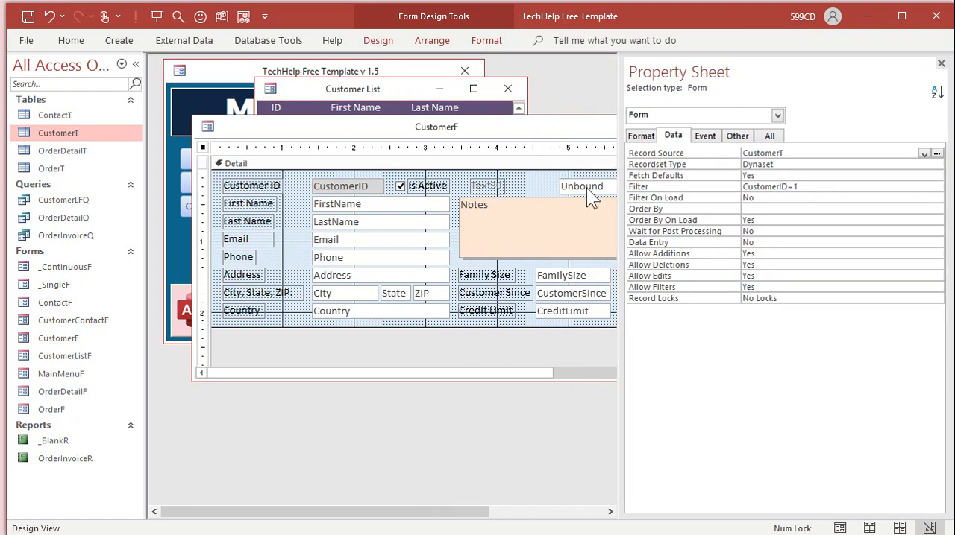
click(582, 185)
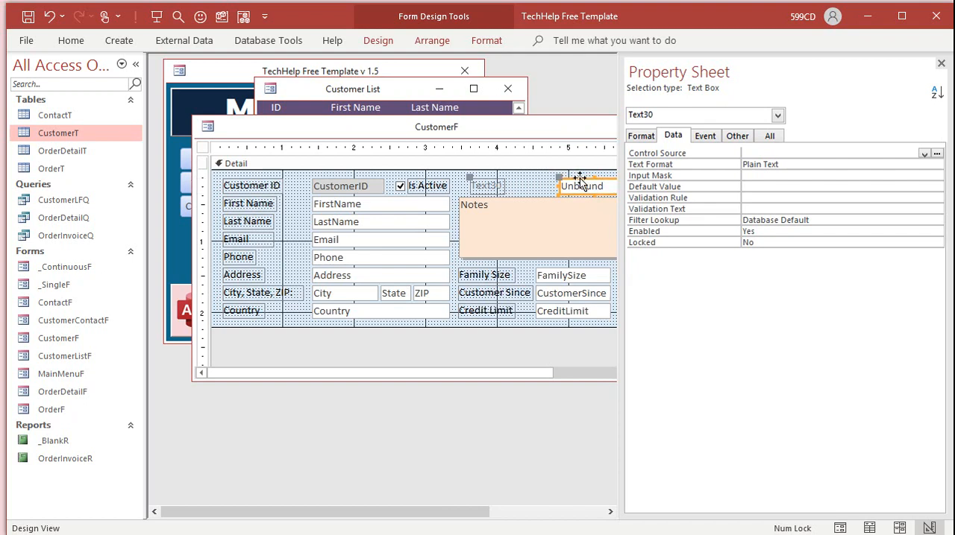
Give the new text box a gray background colour
click(486, 41)
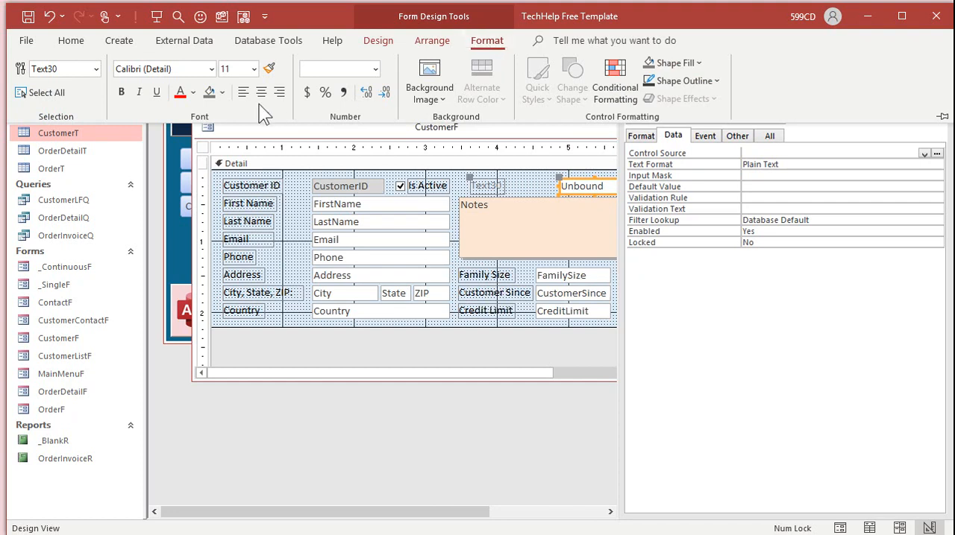
click(207, 93)
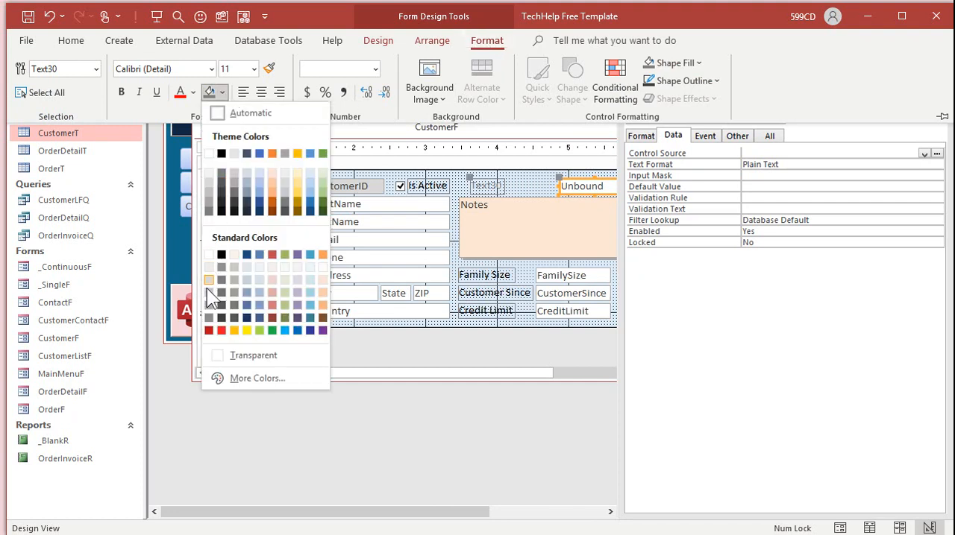
click(537, 194)
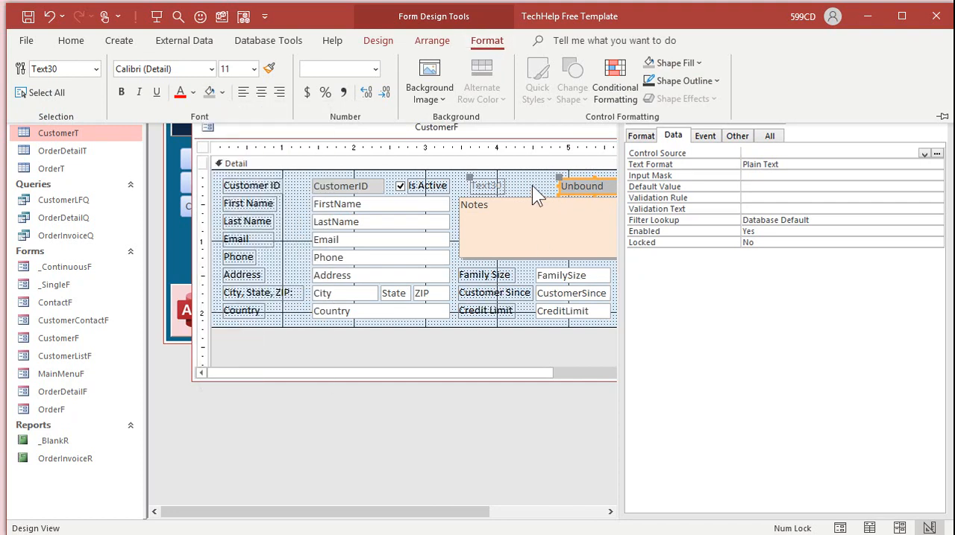
click(346, 185)
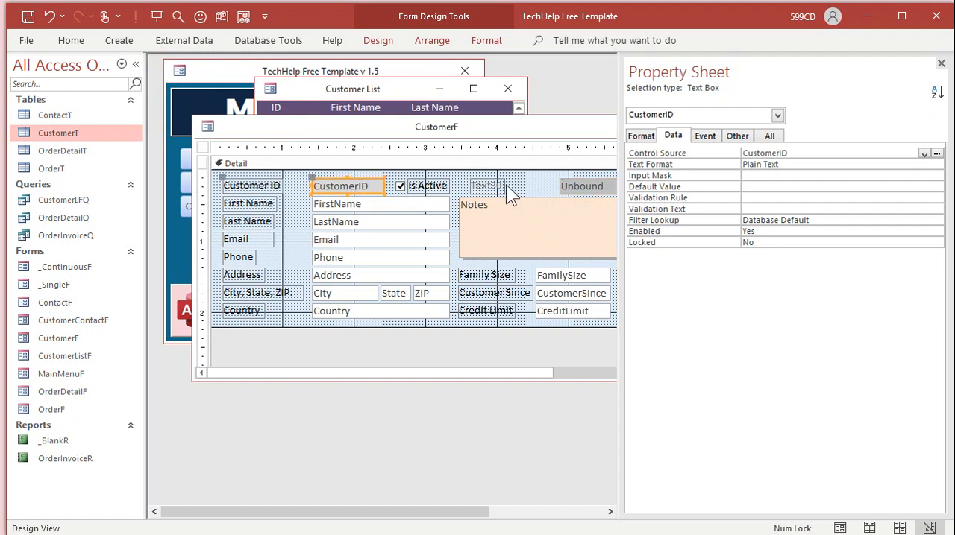
Caption the label 'Last Order:' and resize the label and gray box to fit
click(486, 185)
text(Last O)
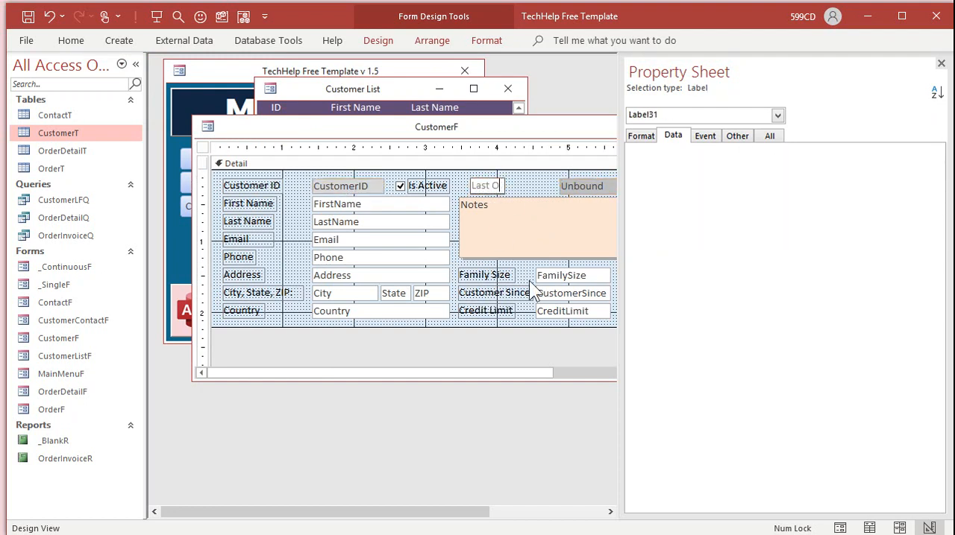
click(495, 185)
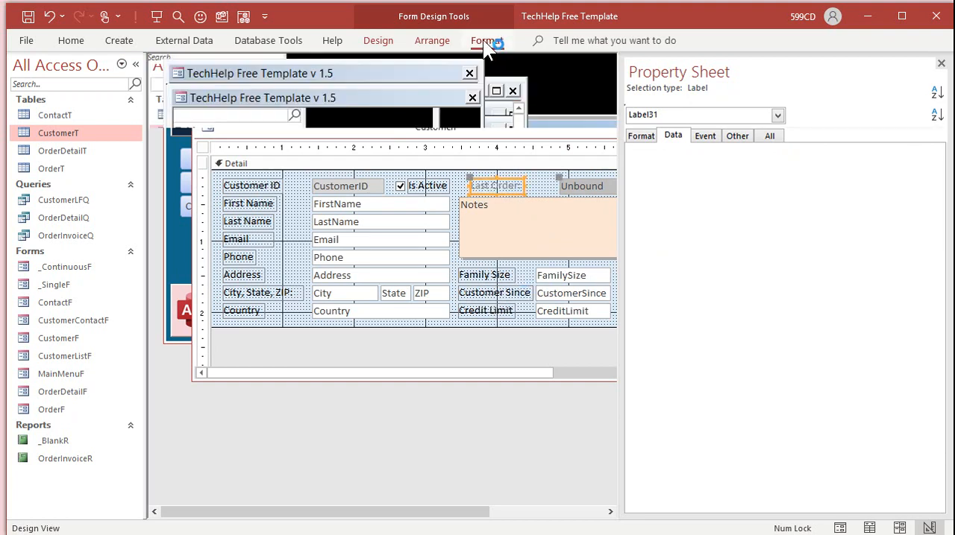
click(179, 93)
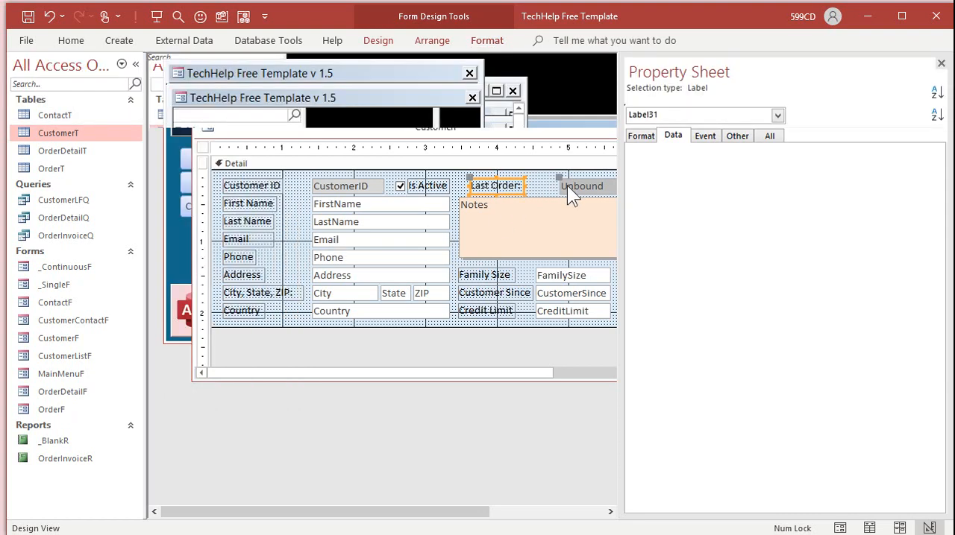
click(585, 185)
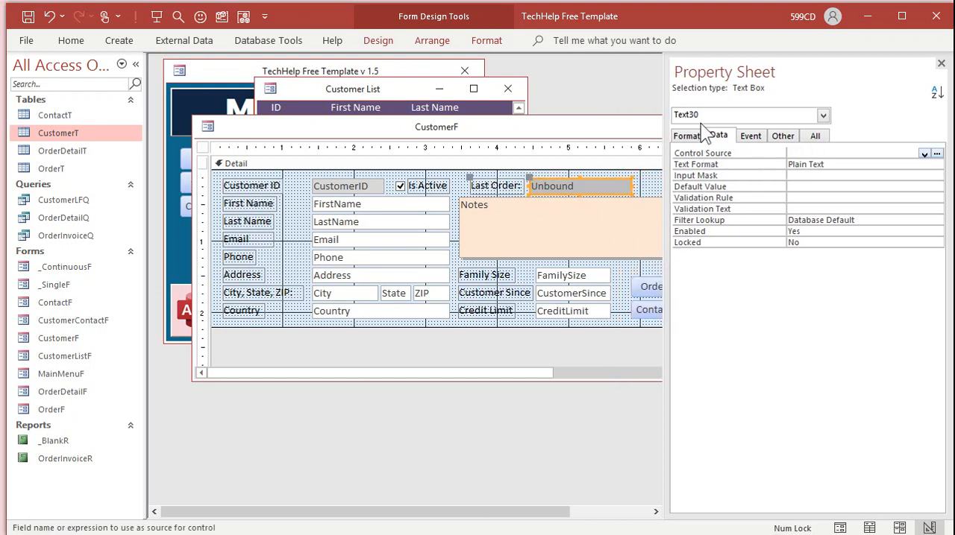
In the All properties, rename Text30 to LastOrderDate and begin editing its Control Source
click(719, 135)
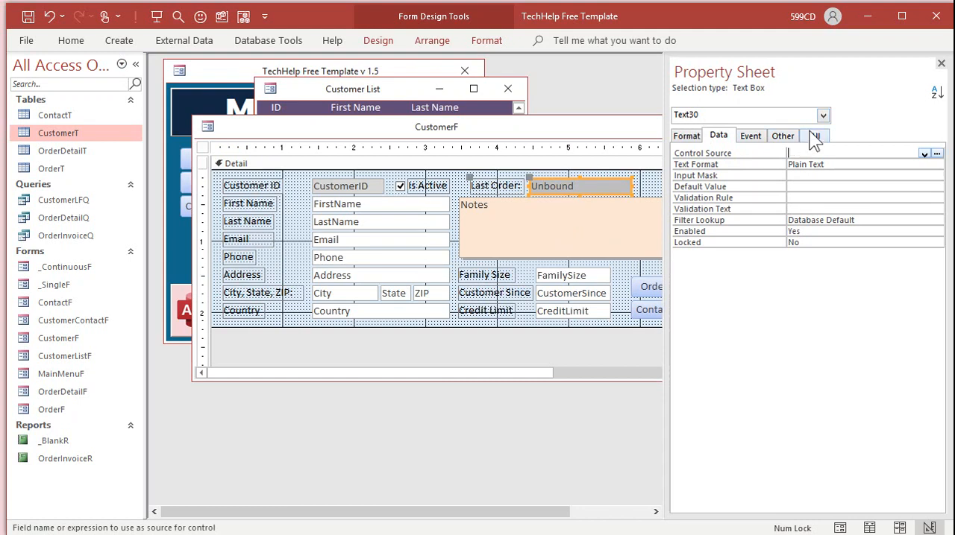
click(813, 136)
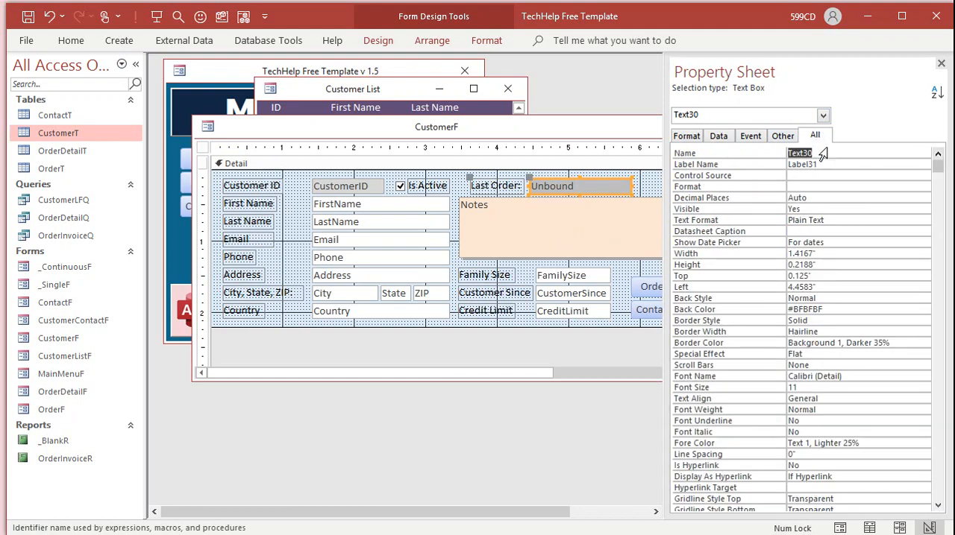
mouse_move(753, 221)
text(LastOrderDate)
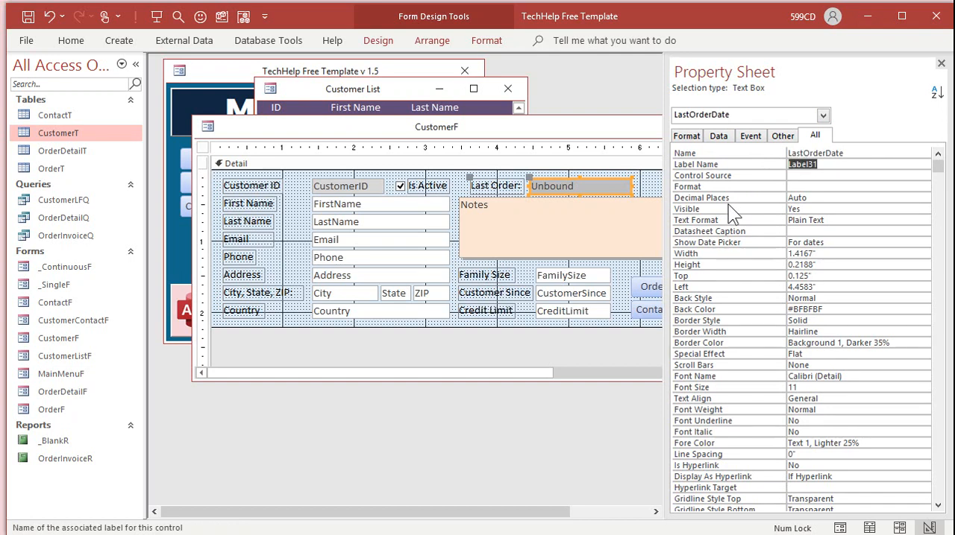
click(851, 176)
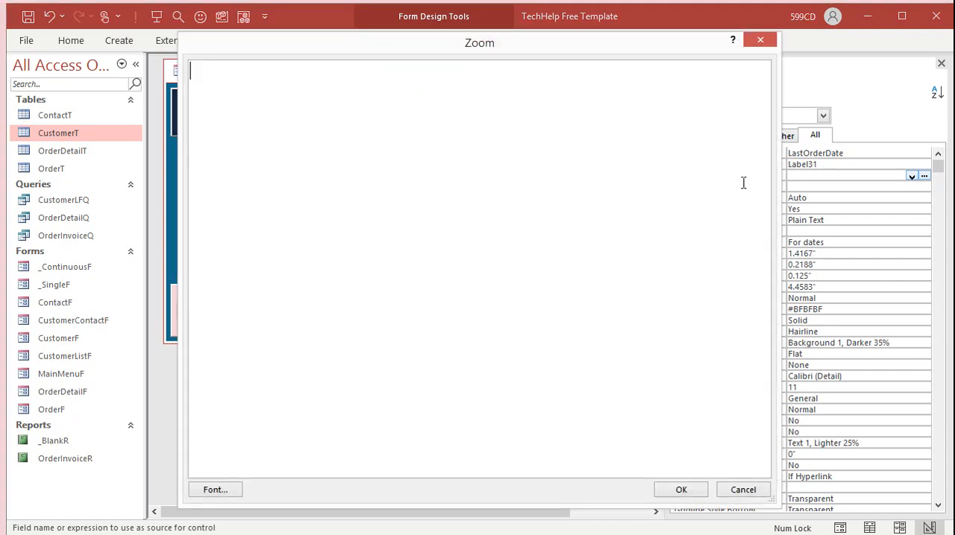
mouse_move(448, 182)
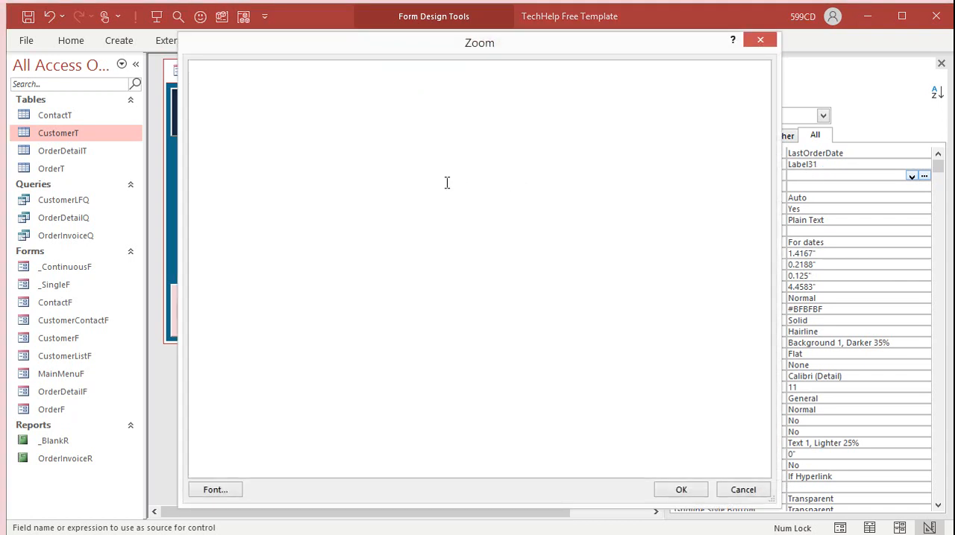
Enter =DMAX("OrderDate","OrderT","CustomerID=" & CustomerID) as the Control Source
text(=DMAX()
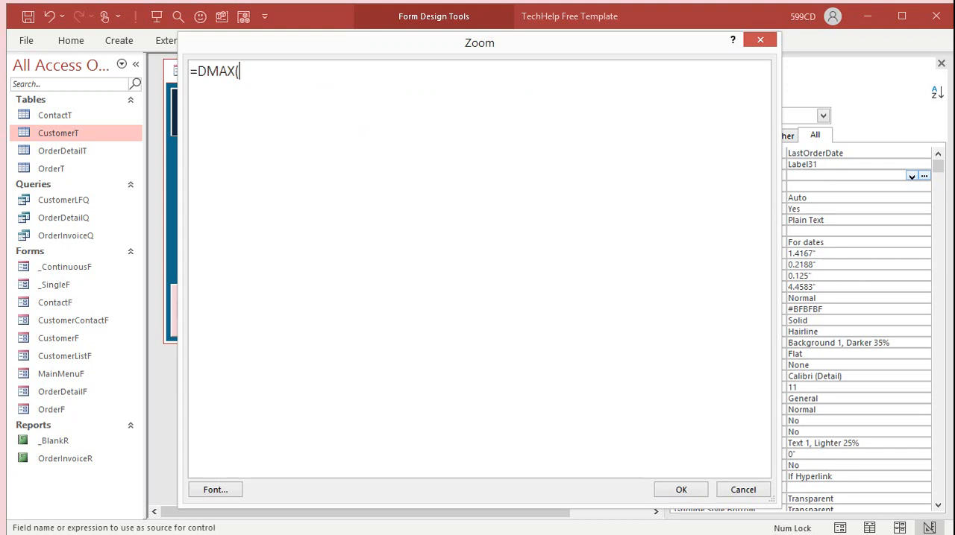
text("OrderDat)
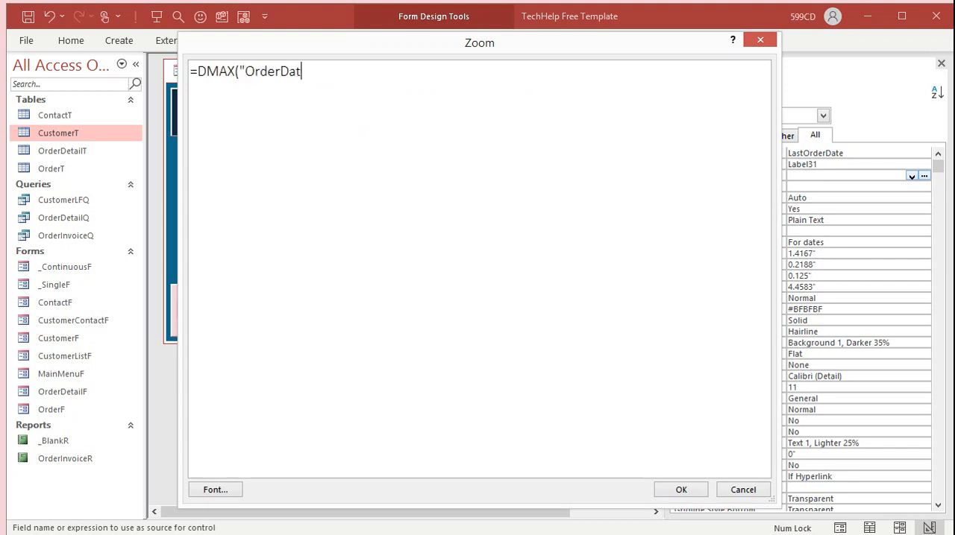
text(e","OrderT)
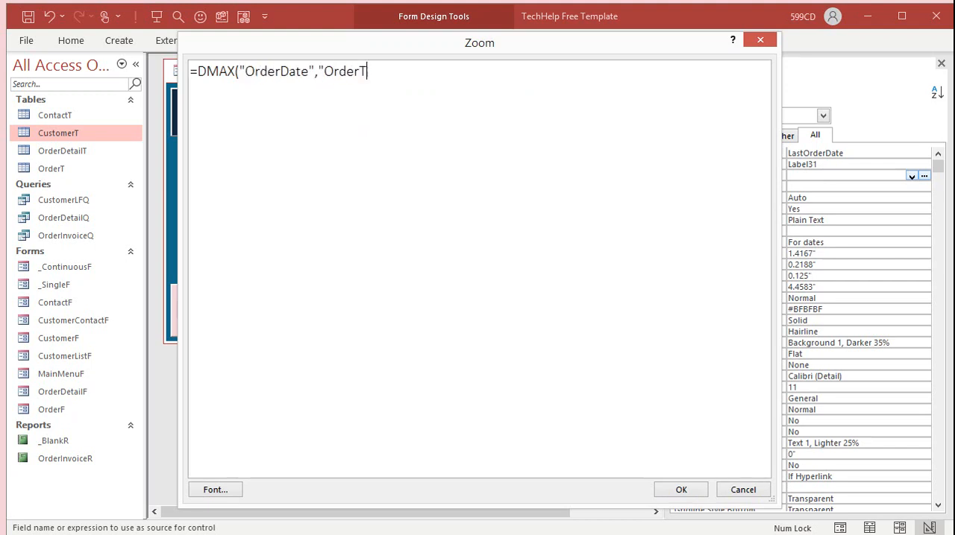
text(","Cus)
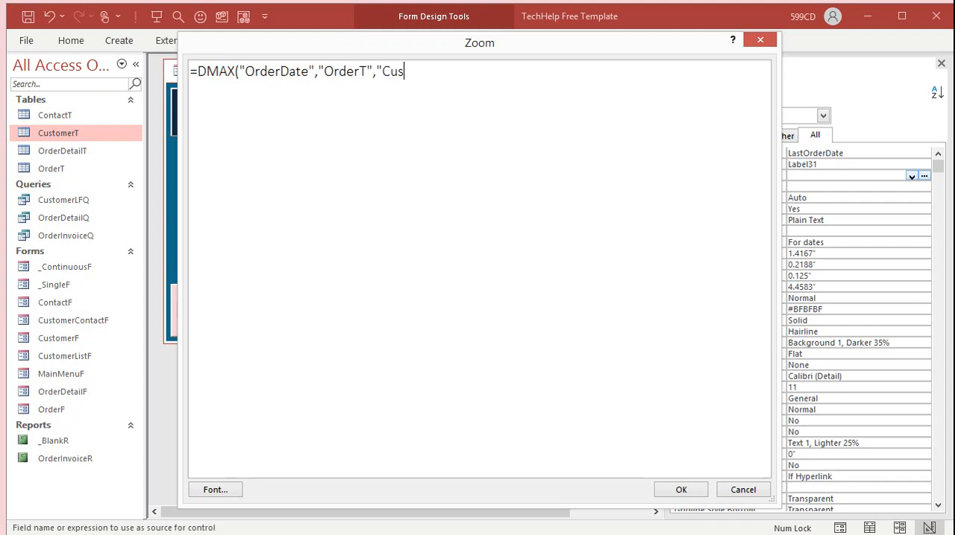
text(tomerID=")
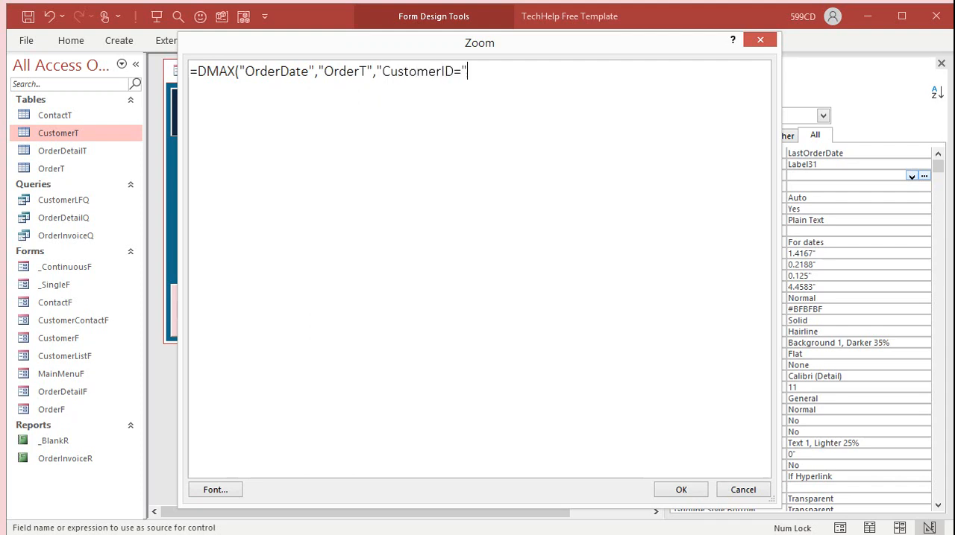
text(& CUst)
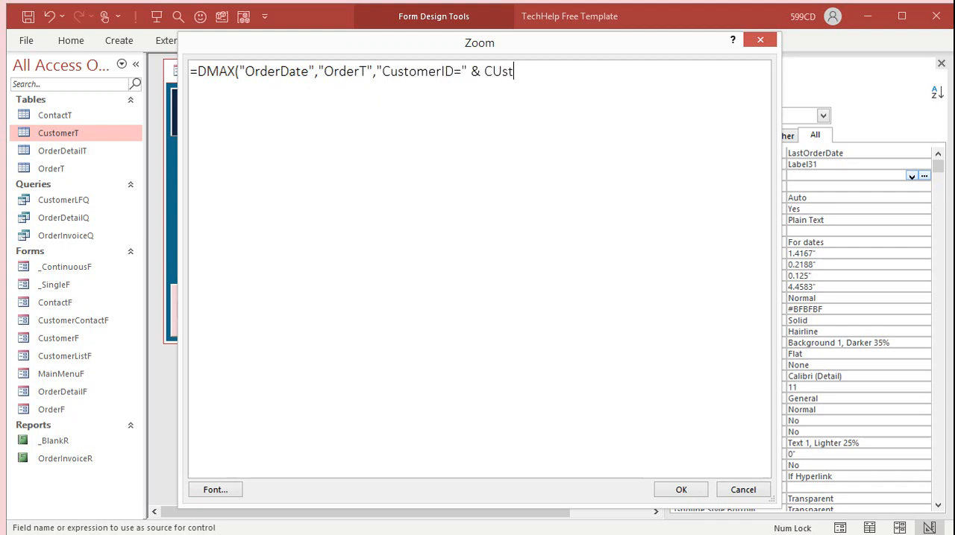
text(omerID)
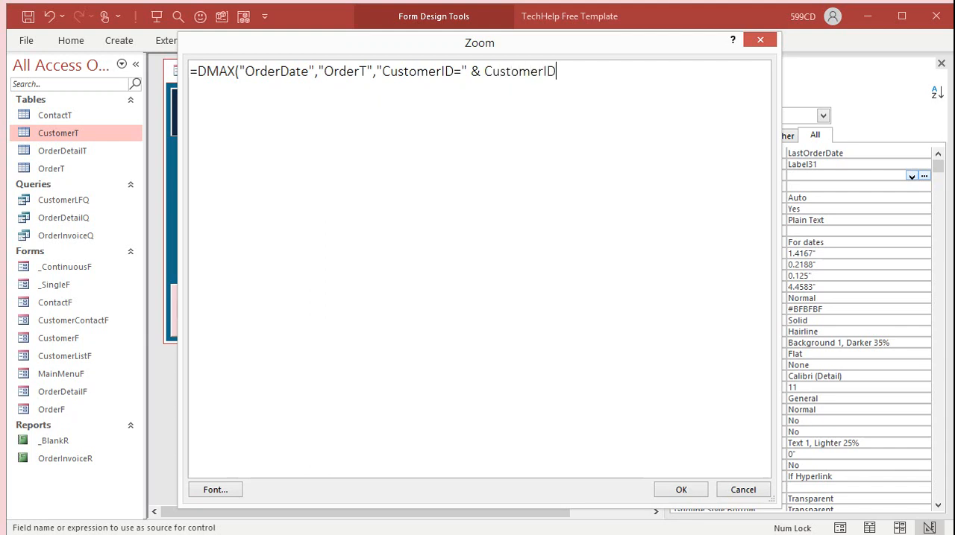
text())
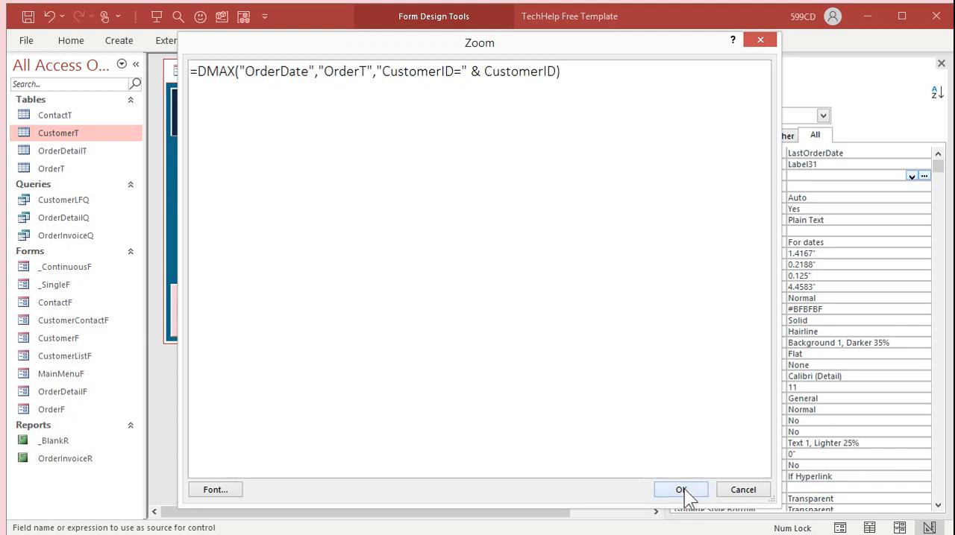
Confirm the DMAX expression and close the customer form design, saving the changes
click(680, 489)
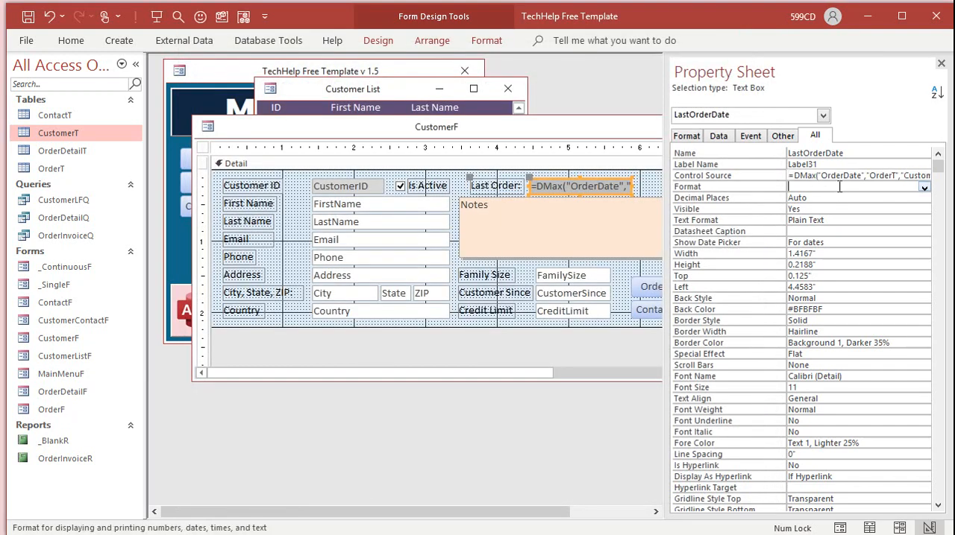
mouse_move(841, 192)
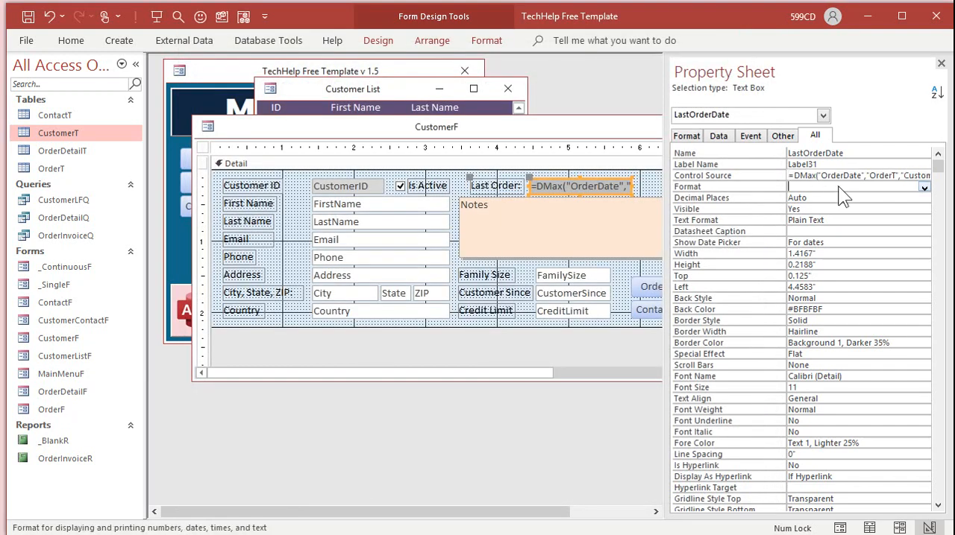
click(939, 63)
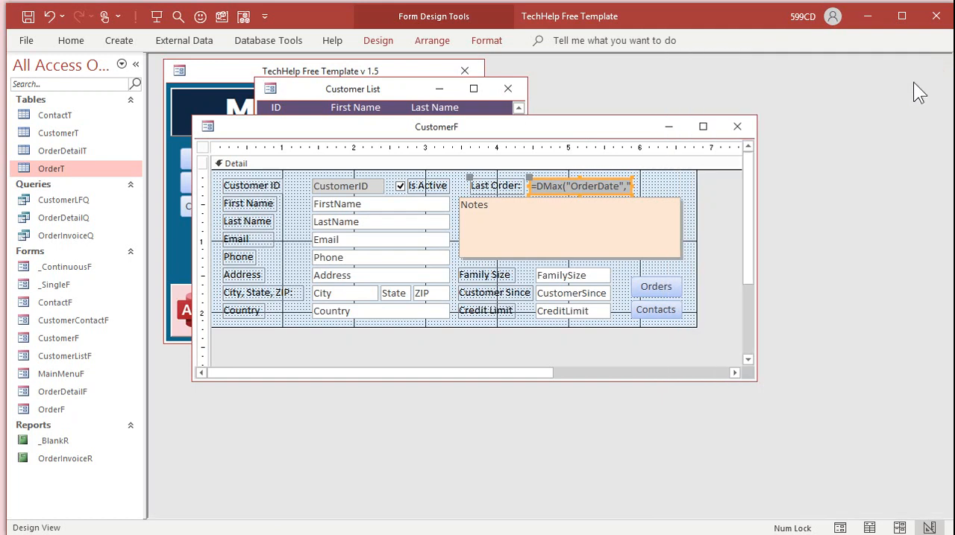
click(737, 125)
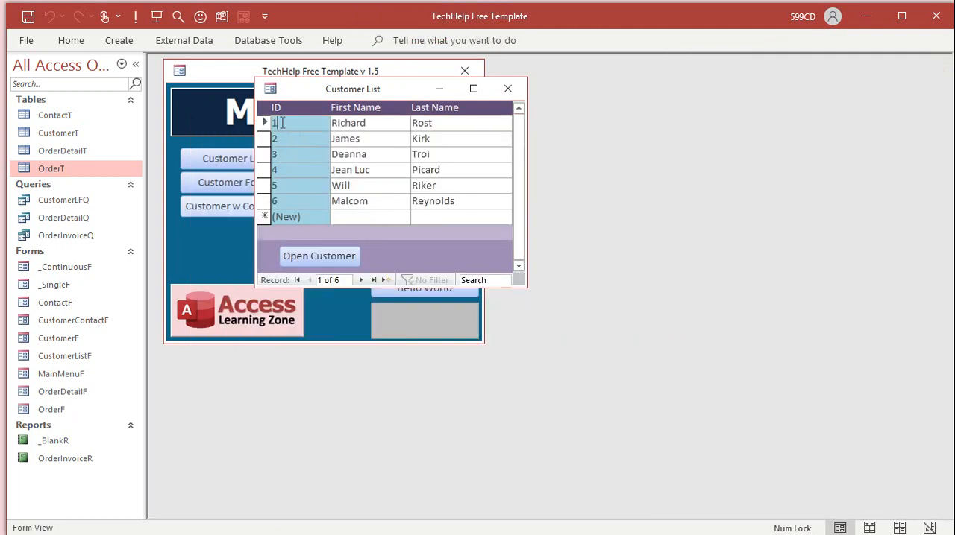
Open the first customer showing Last Order 1/14/2021 and view their matching order
click(319, 256)
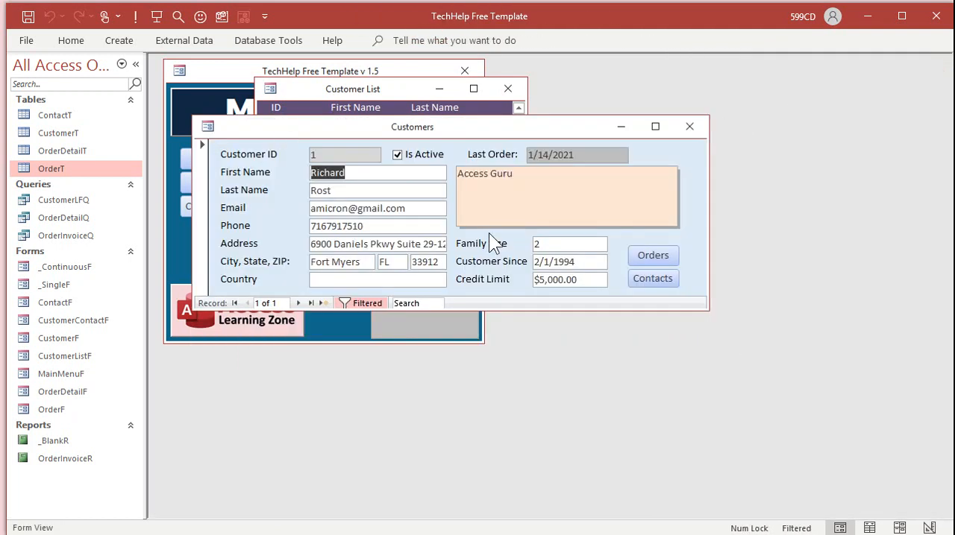
click(652, 255)
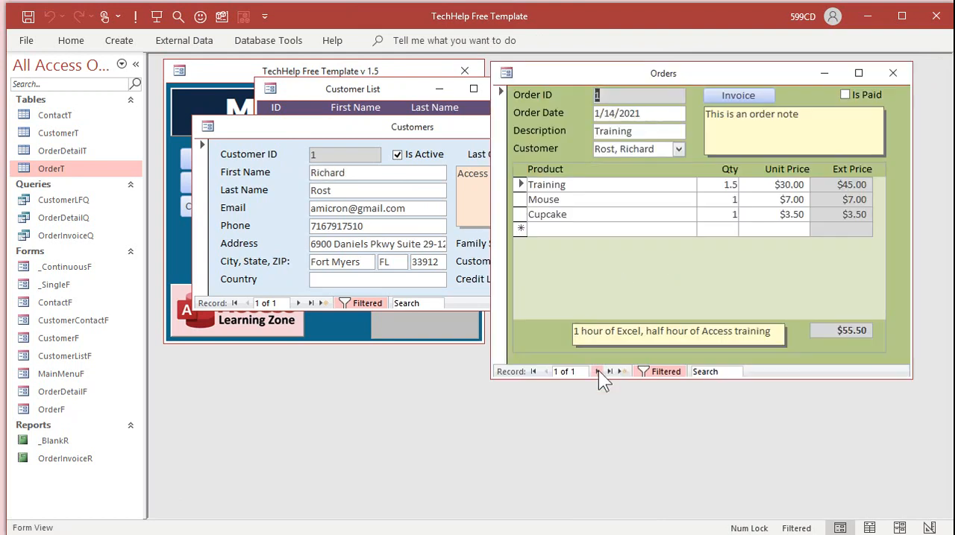
Create a new 2/12/2021 order for the same customer with a product line, then close the forms
click(609, 371)
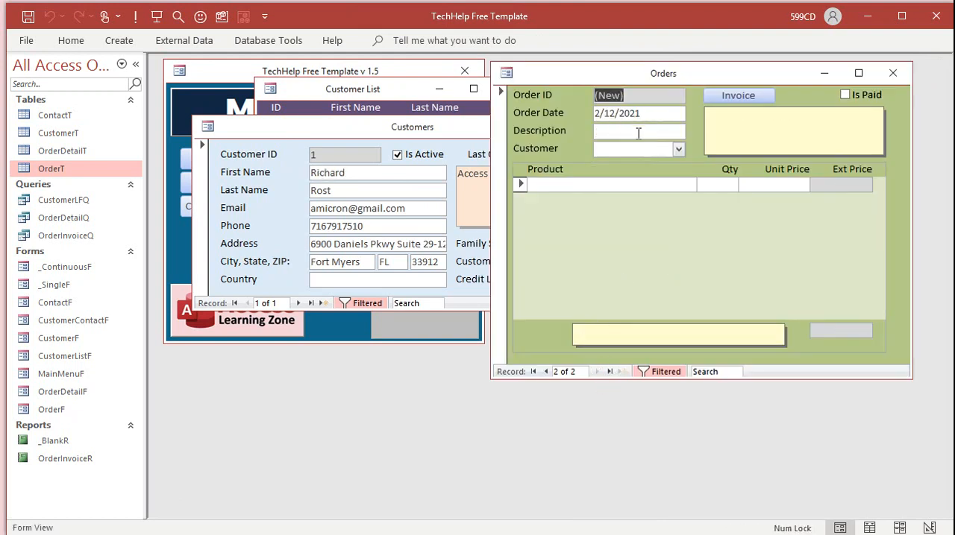
click(677, 149)
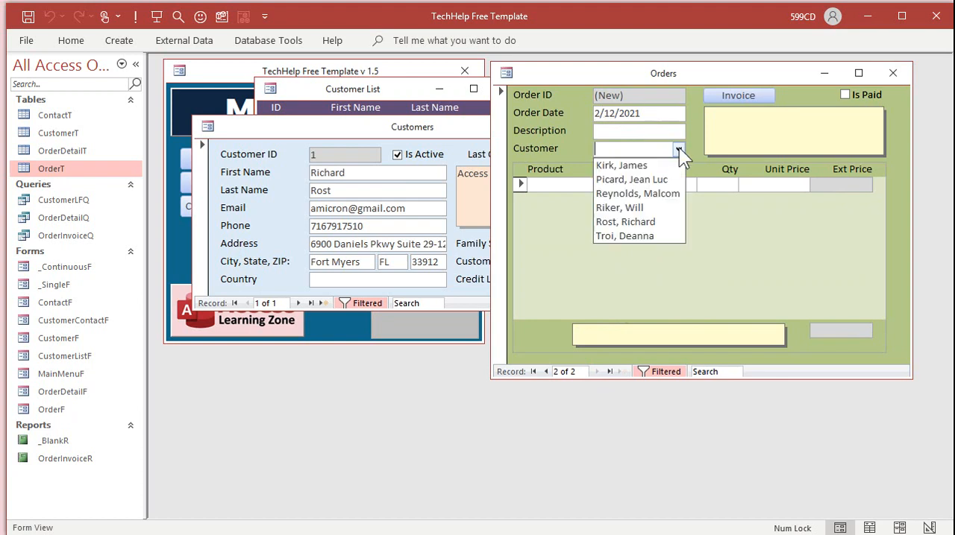
click(625, 221)
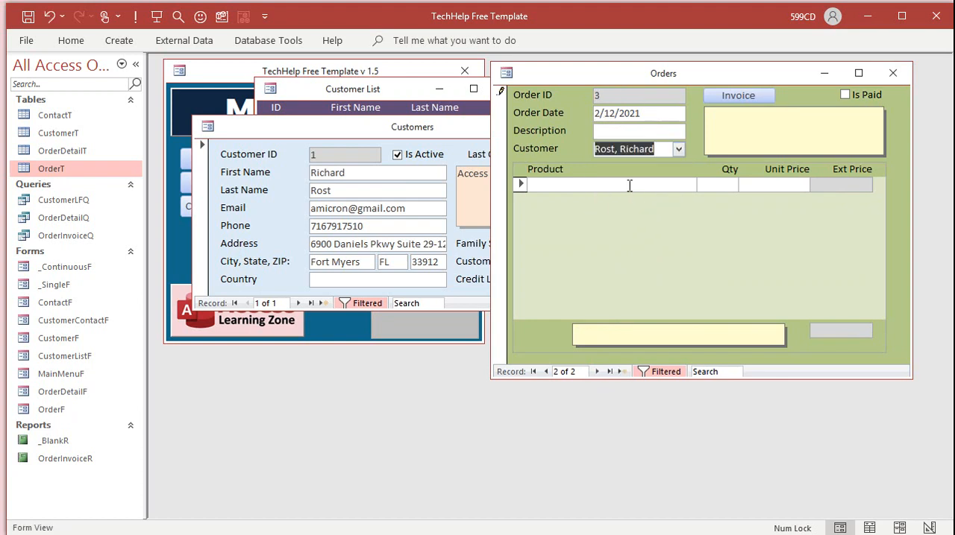
text(dsdsdsdsdsd)
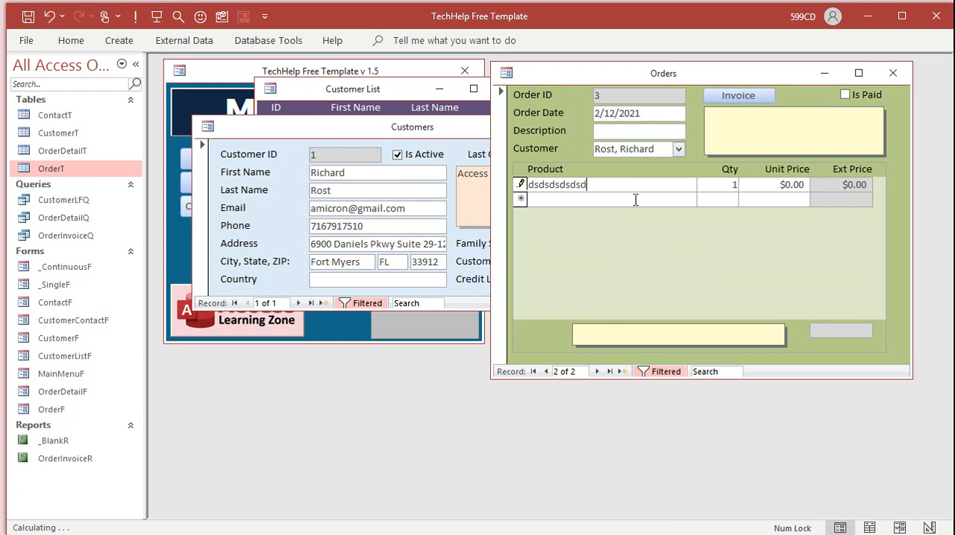
click(892, 72)
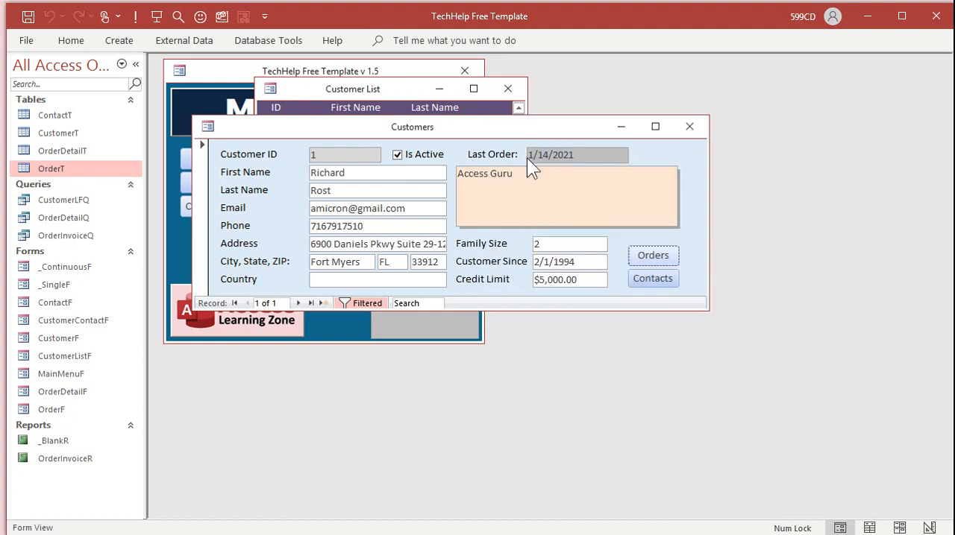
click(689, 125)
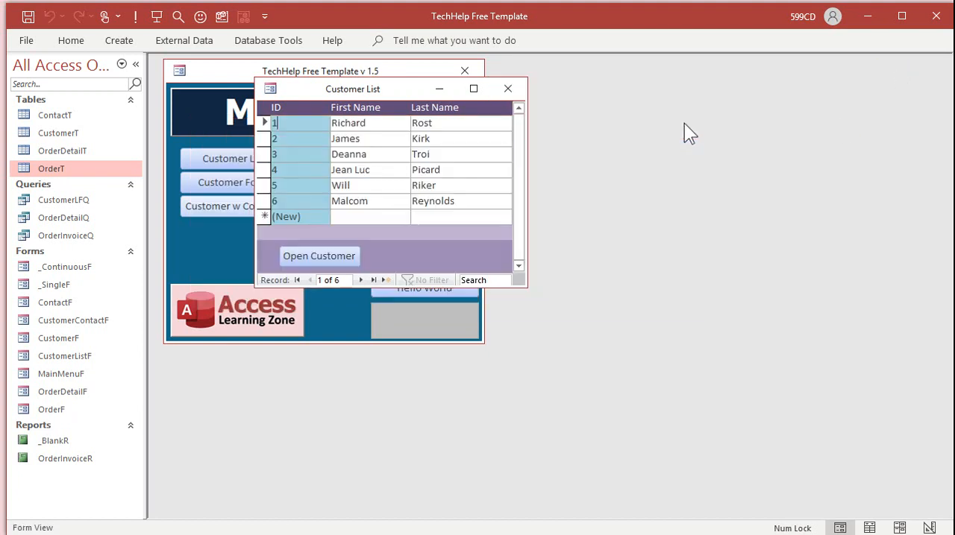
Reopen the first customer to verify Last Order now reads 2/12/2021 and browse their orders
click(319, 257)
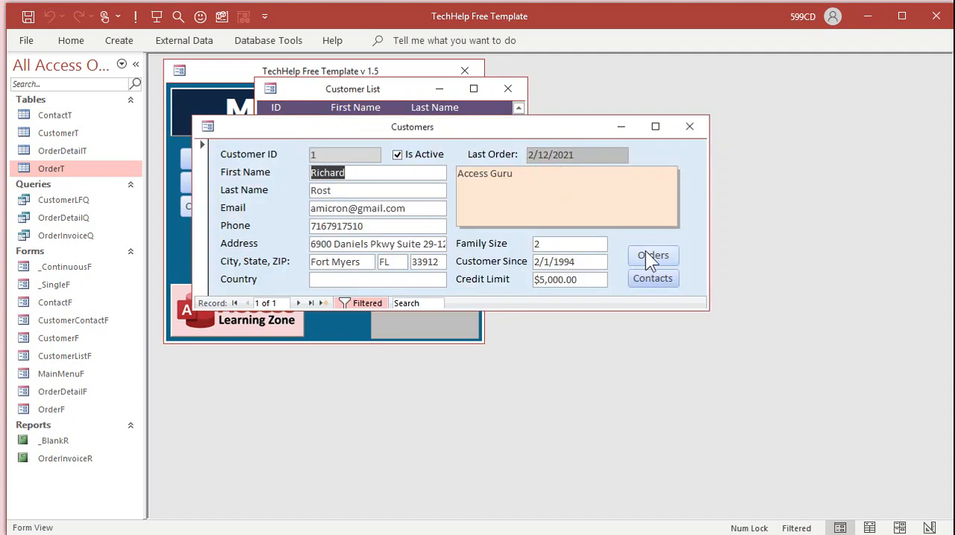
click(653, 255)
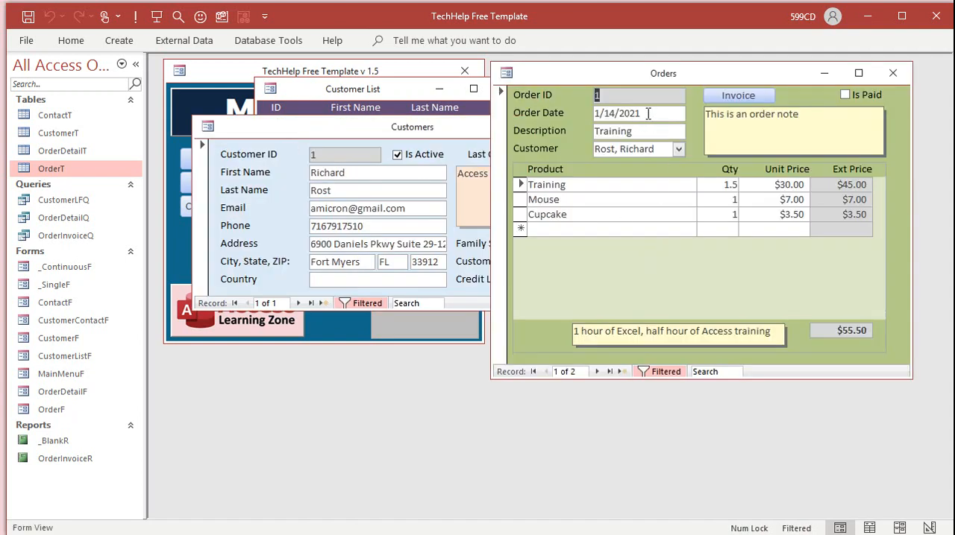
click(608, 372)
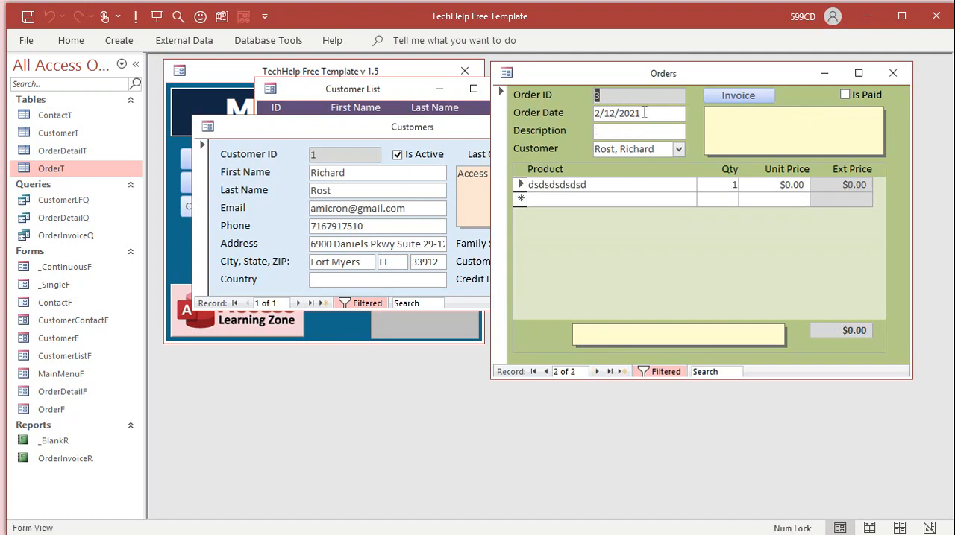
click(620, 371)
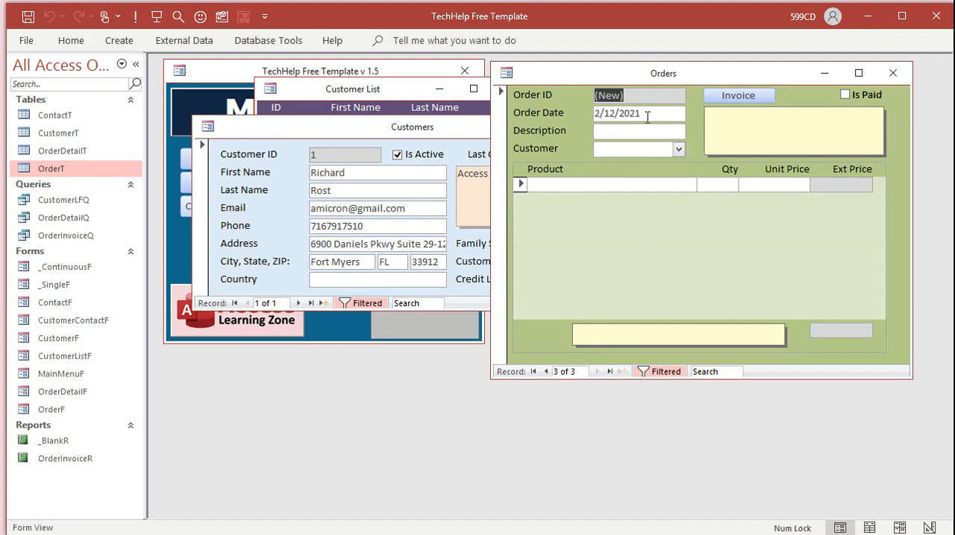
click(892, 73)
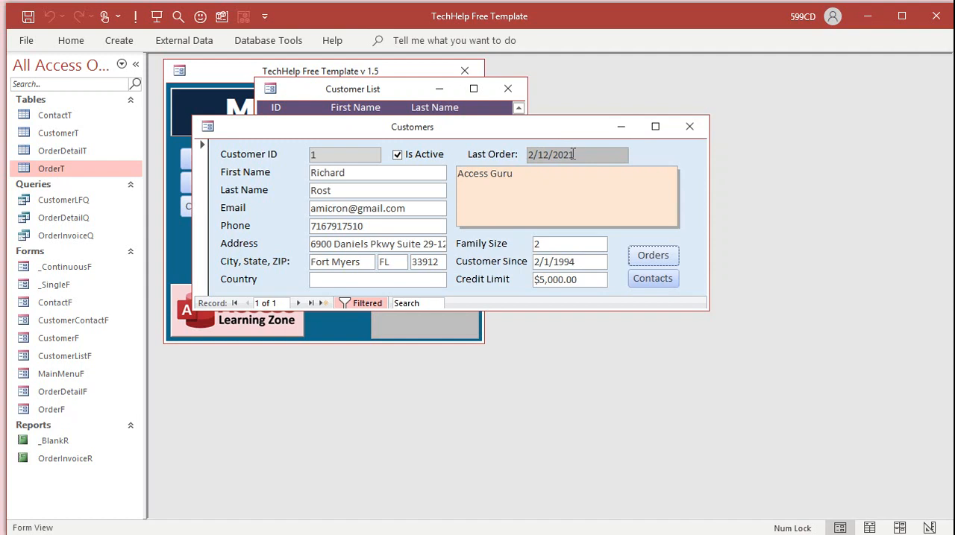
click(540, 188)
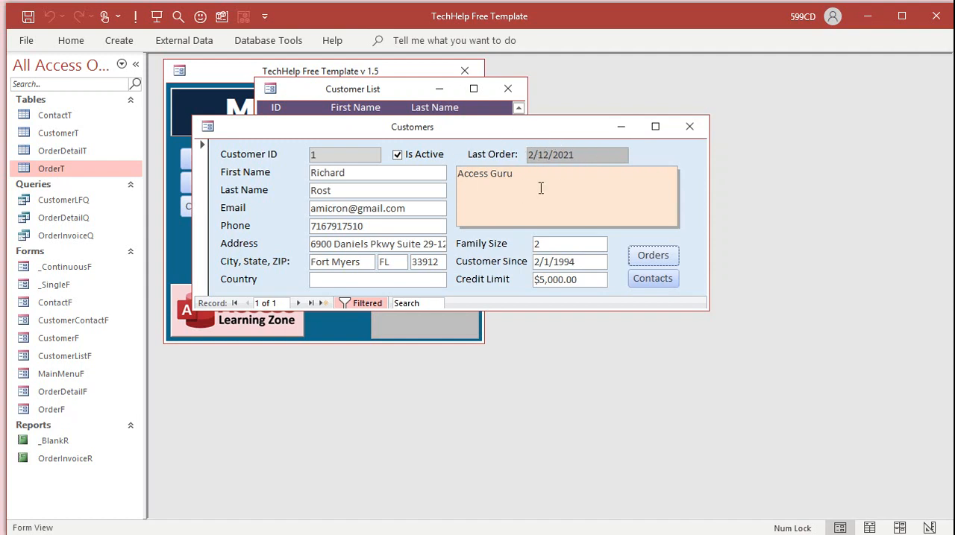
click(652, 255)
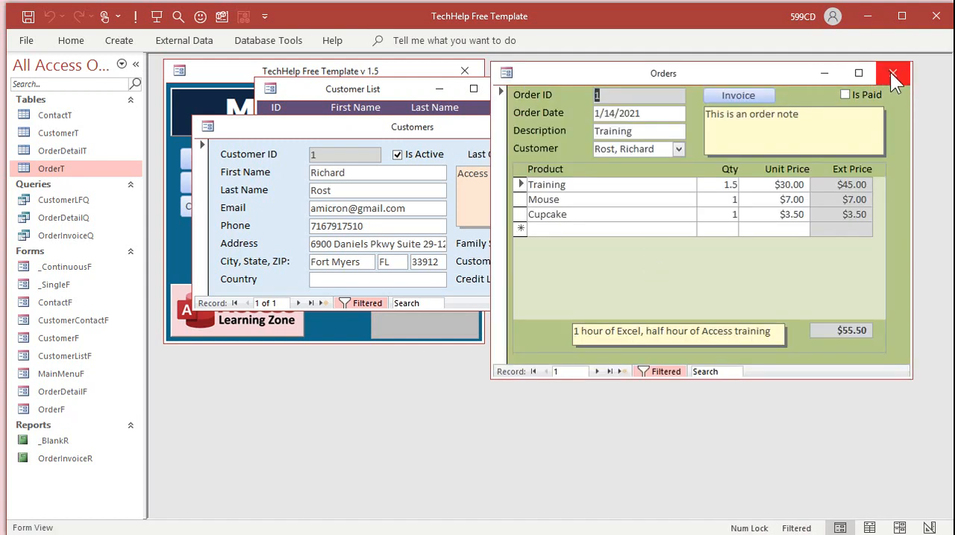
click(892, 73)
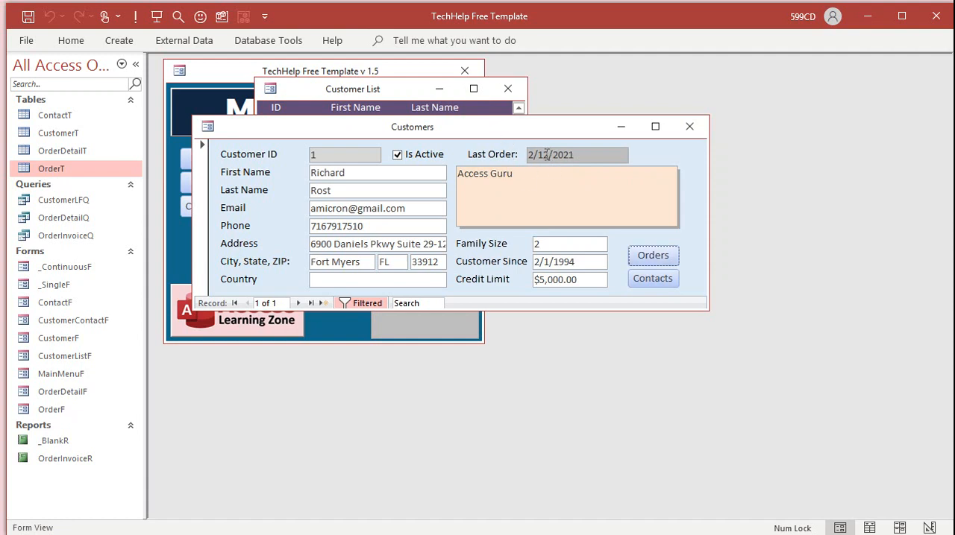
mouse_move(643, 237)
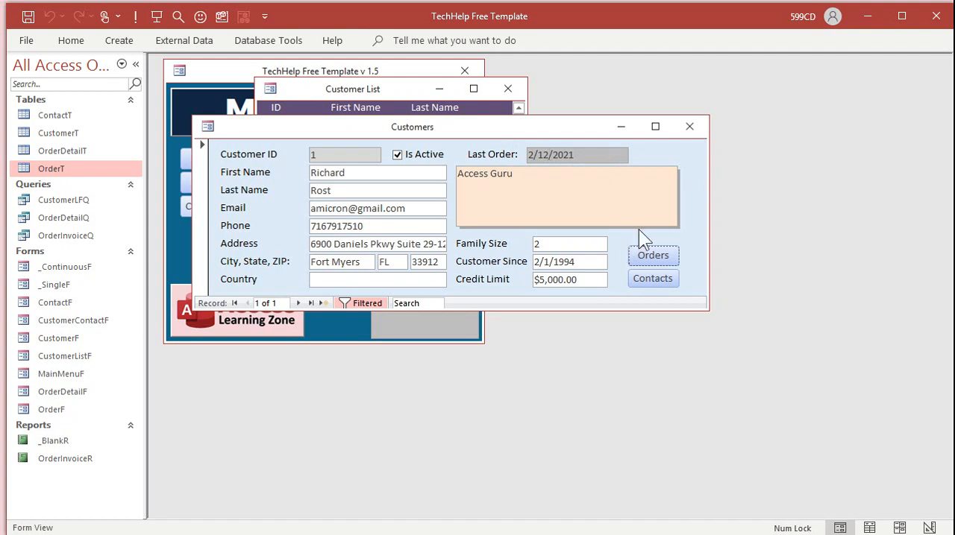
mouse_move(642, 206)
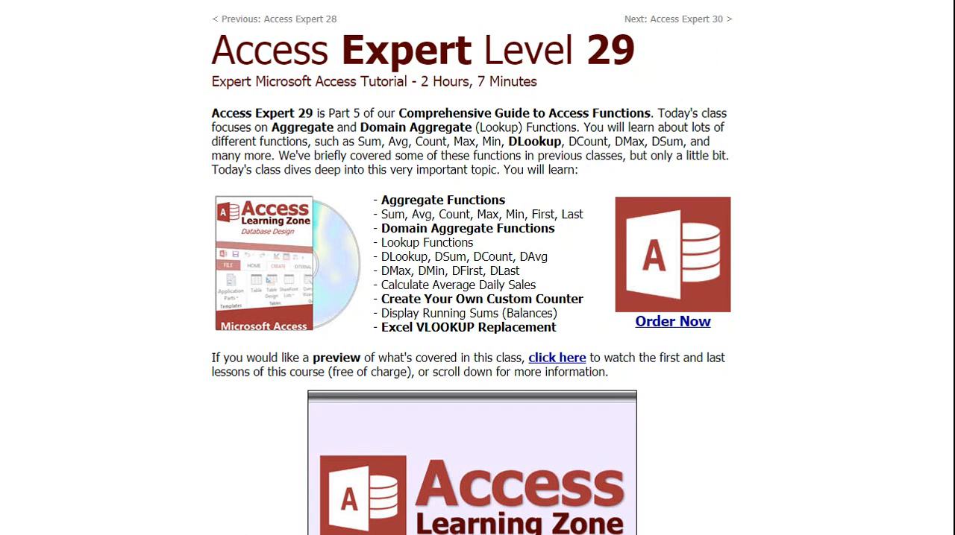
drag(376, 257, 522, 271)
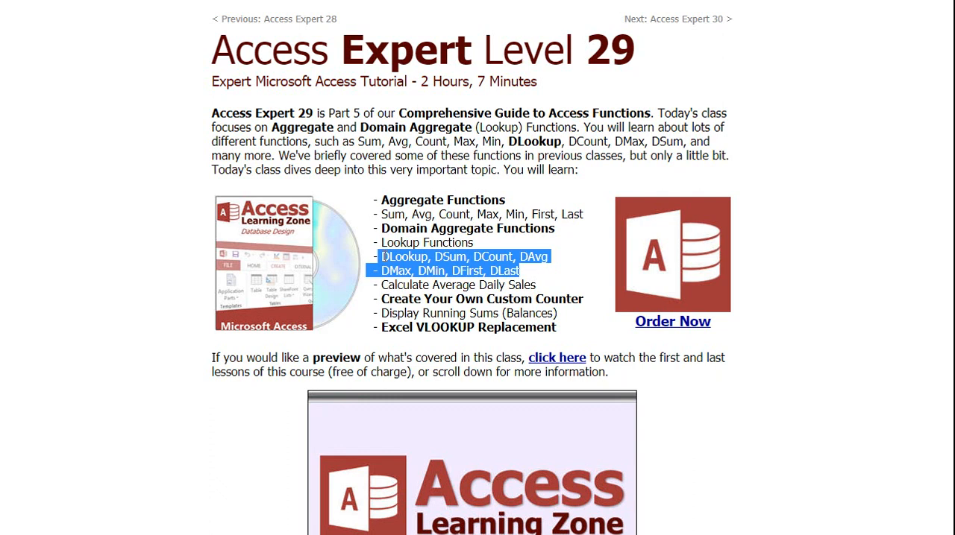
click(483, 256)
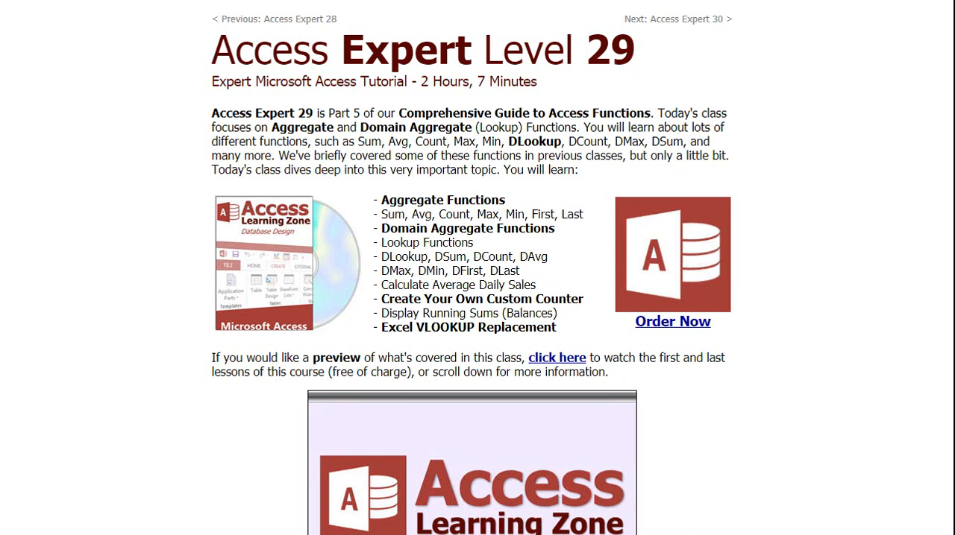
double_click(476, 80)
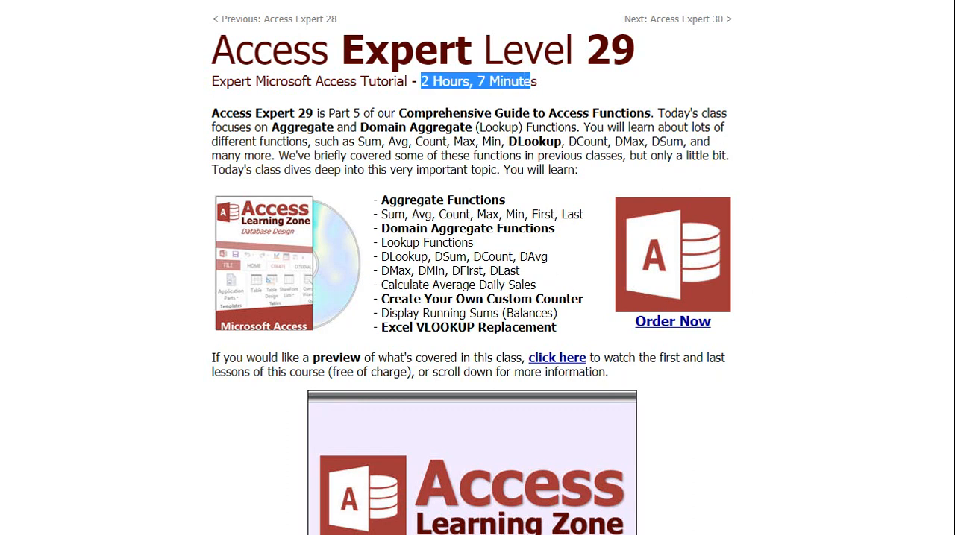